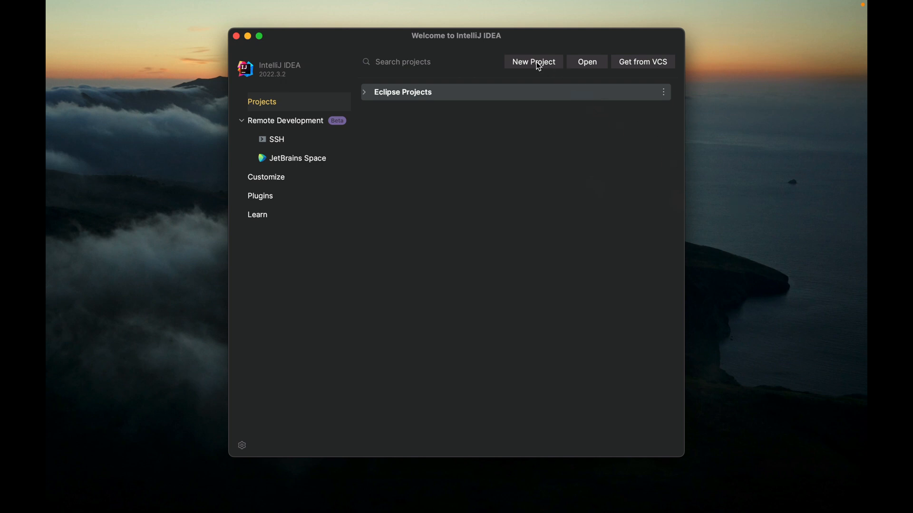
# - Start a new project from the Welcome screen using the Spring Initializr generator
pyautogui.click(533, 62)
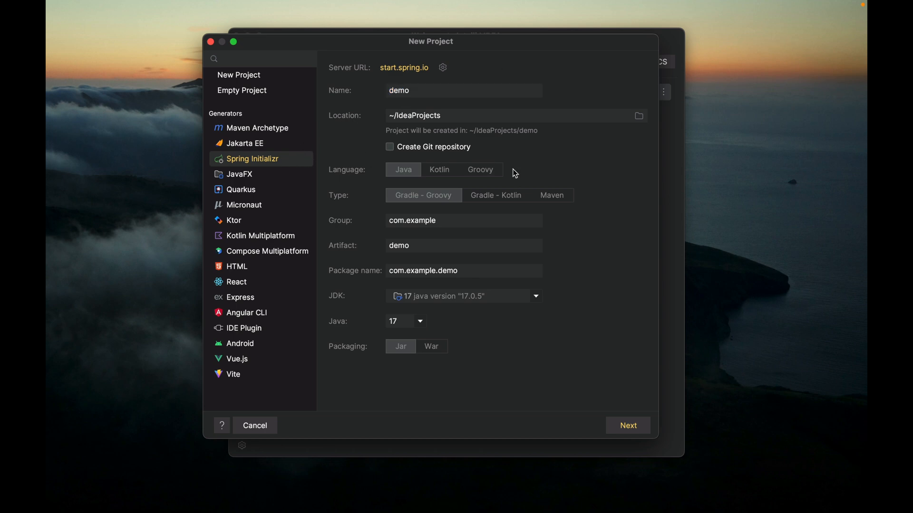
pyautogui.moveTo(587, 84)
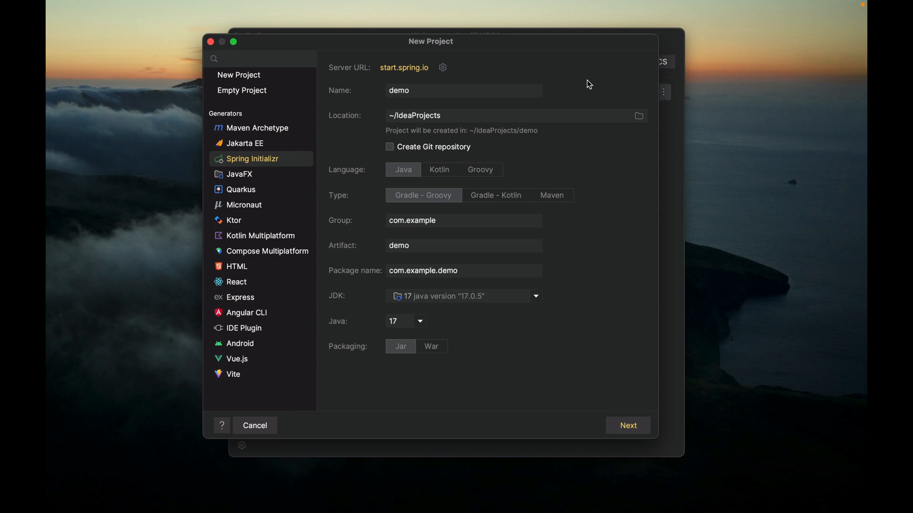
pyautogui.moveTo(520, 79)
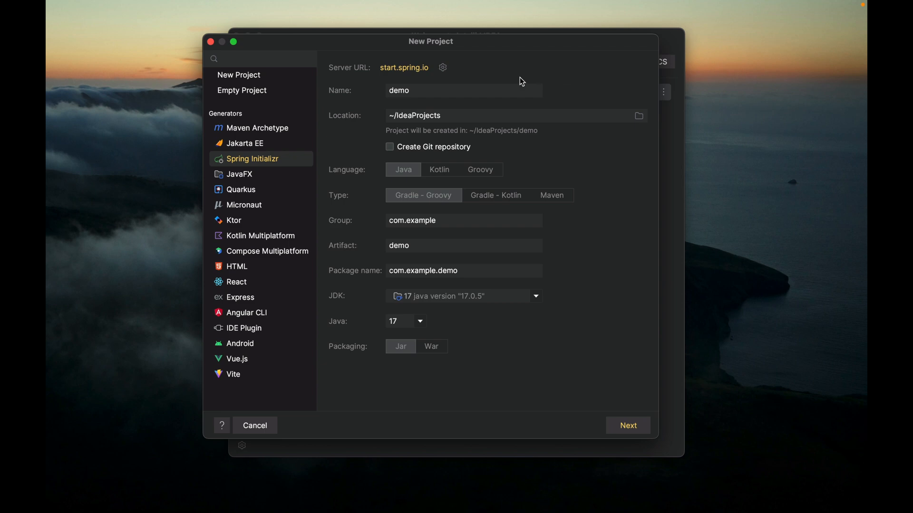
# - Replace the default project name with spring-boot-hello-world
pyautogui.click(457, 90)
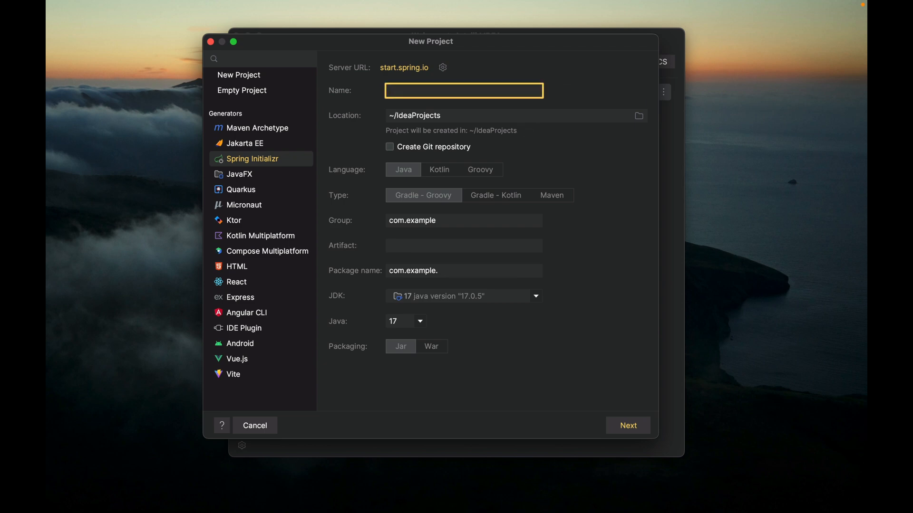
pyautogui.write('spring')
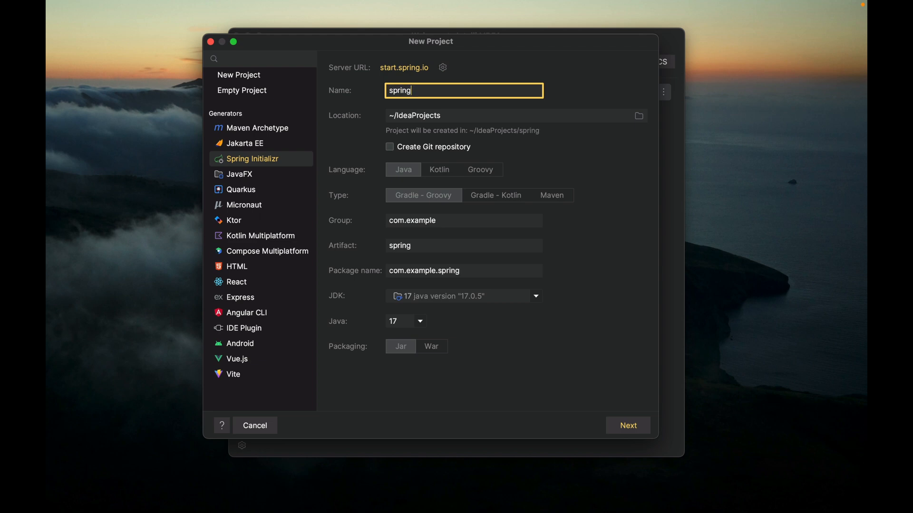
pyautogui.write('-boot')
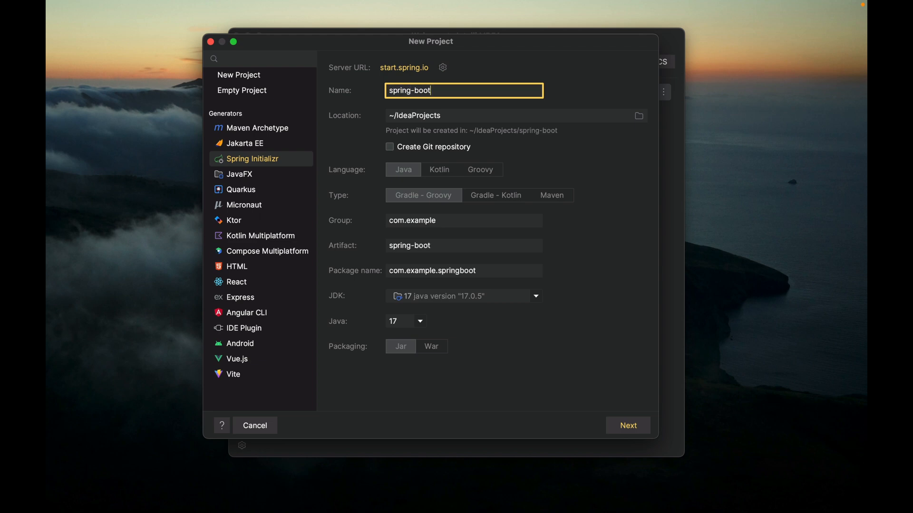
pyautogui.write('-hello')
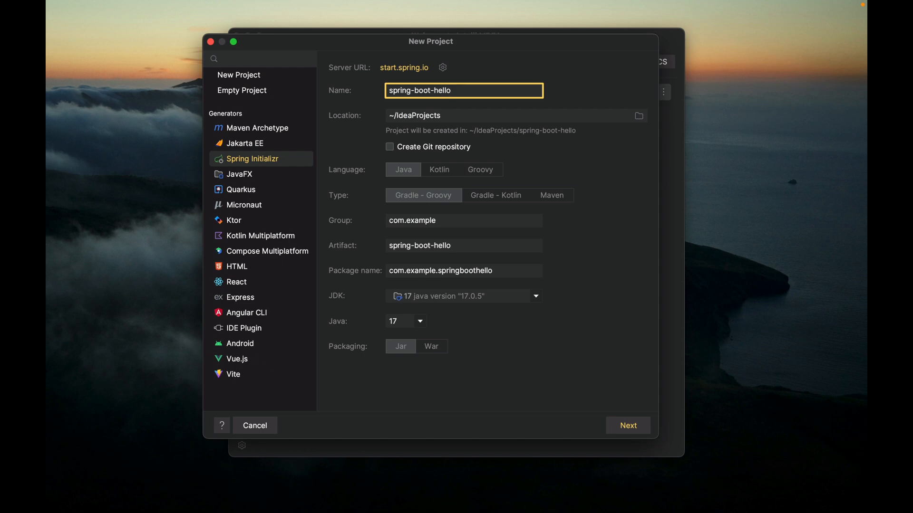
pyautogui.write('-world')
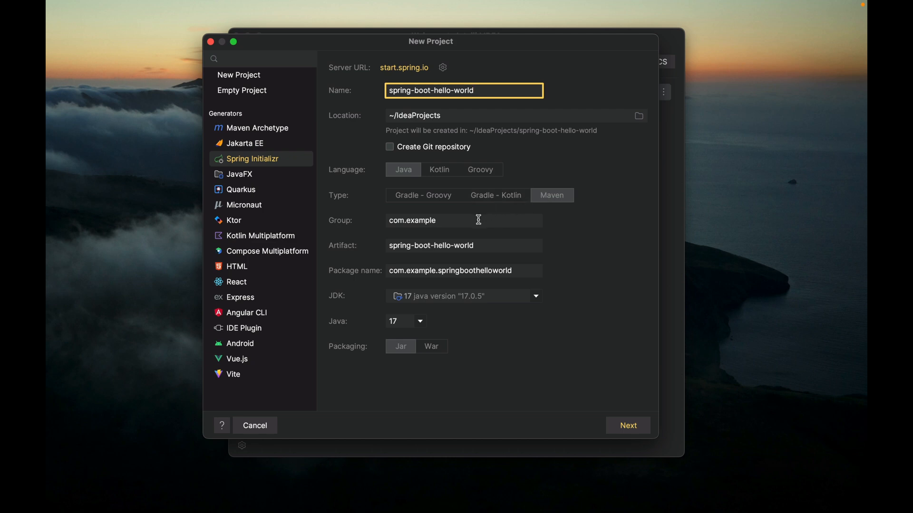
# - Set the group to edu.tcu.cs and keep Java version 17
pyautogui.click(477, 221)
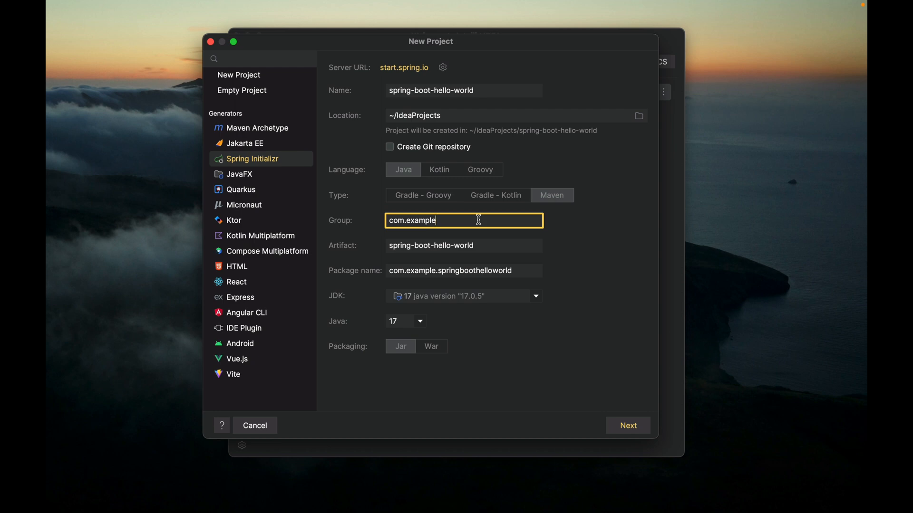
pyautogui.press('Cmd+A')
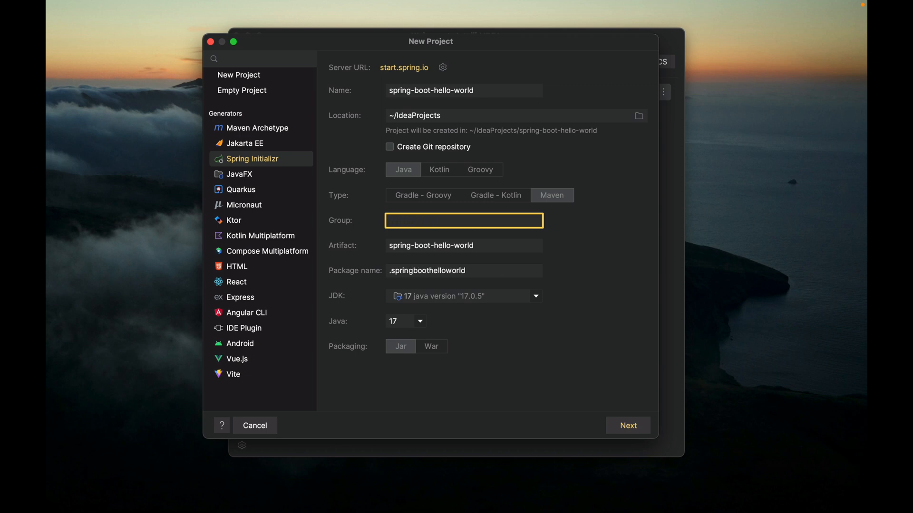
pyautogui.write('edu.')
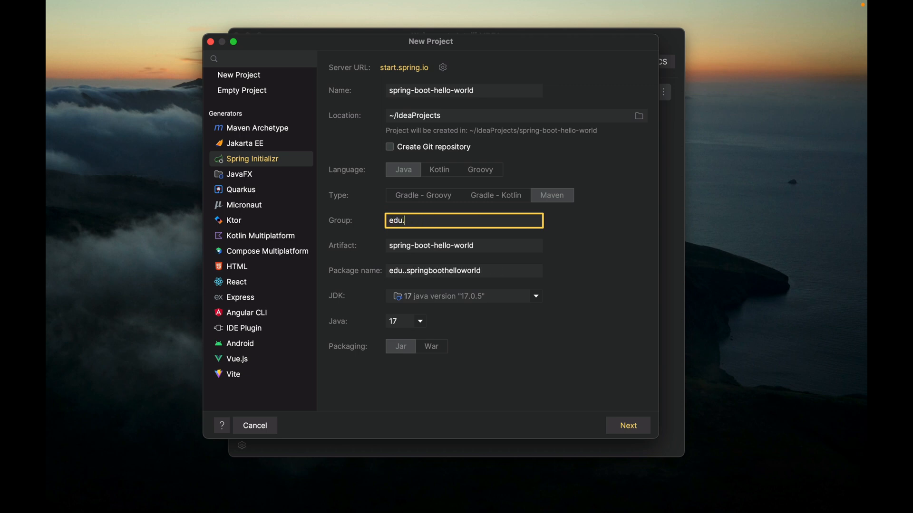
pyautogui.write('tcu')
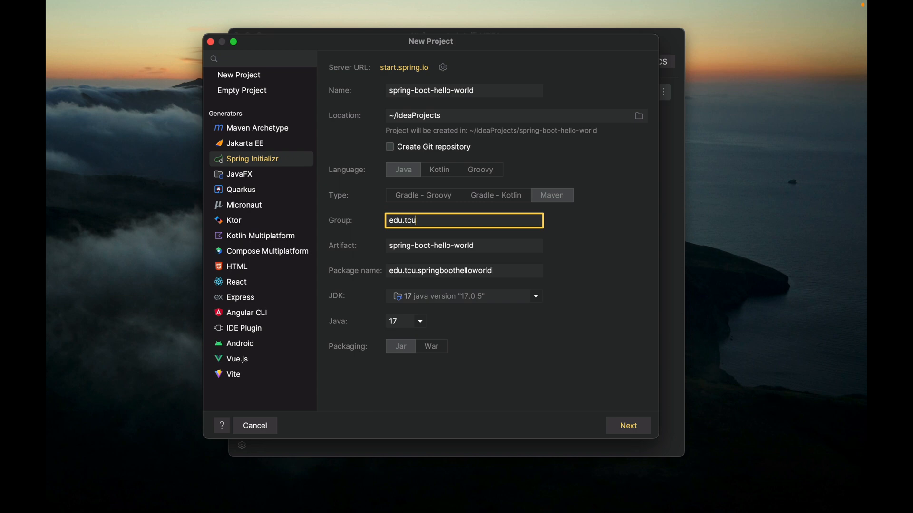
pyautogui.write('.cs')
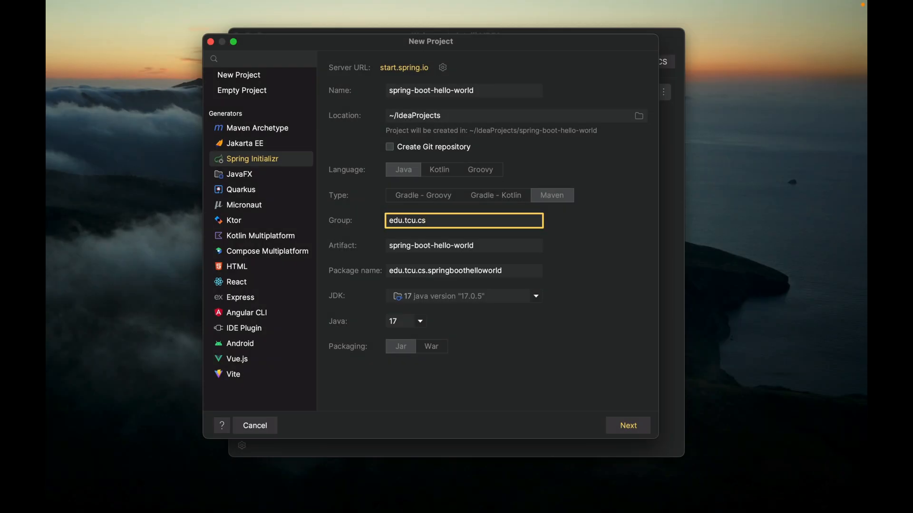
pyautogui.moveTo(498, 266)
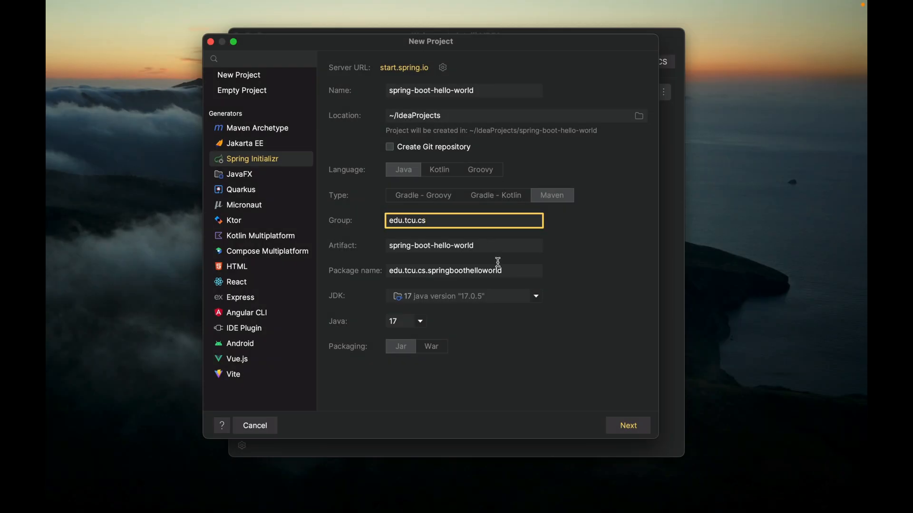
pyautogui.click(418, 322)
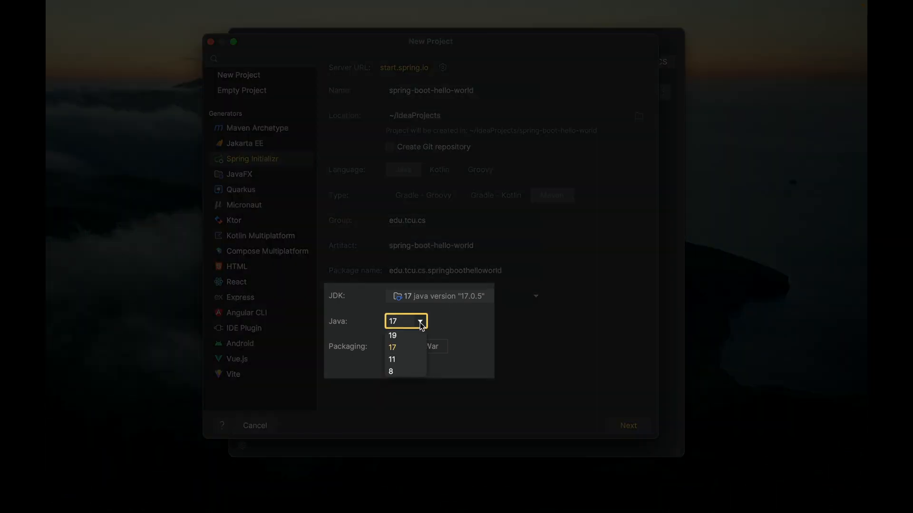
pyautogui.click(391, 347)
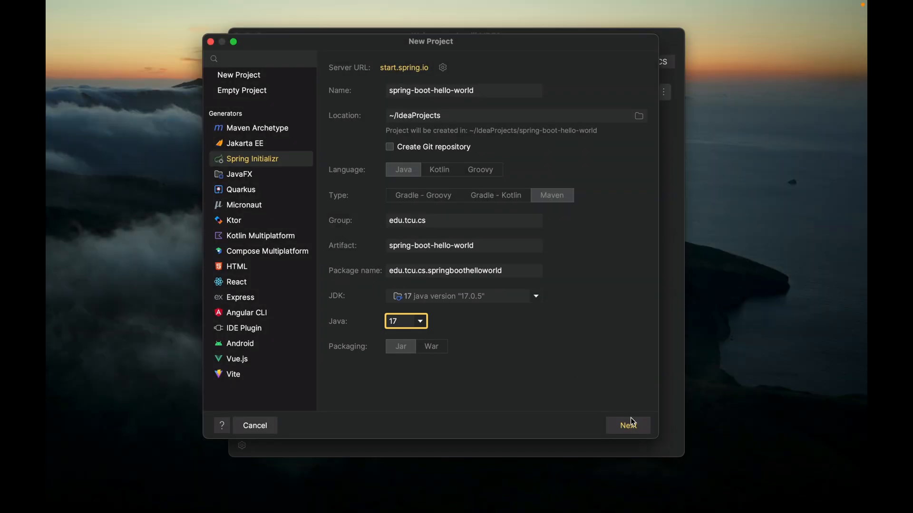
# - Continue to the Dependencies page and keep Spring Boot version 3.0.2
pyautogui.click(629, 425)
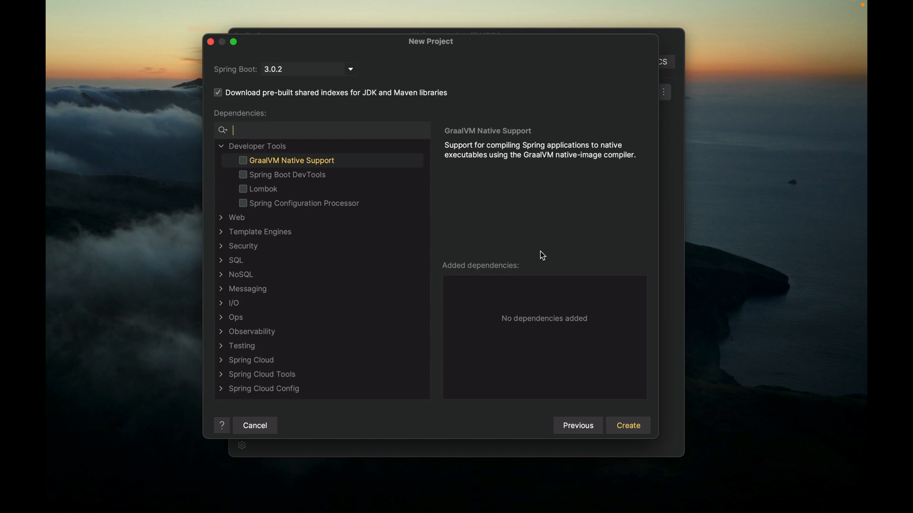
pyautogui.moveTo(346, 84)
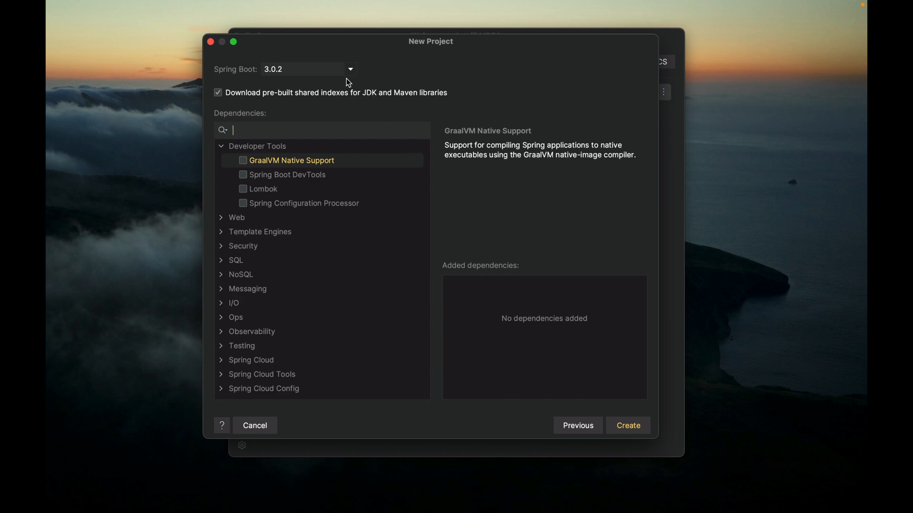
pyautogui.click(350, 68)
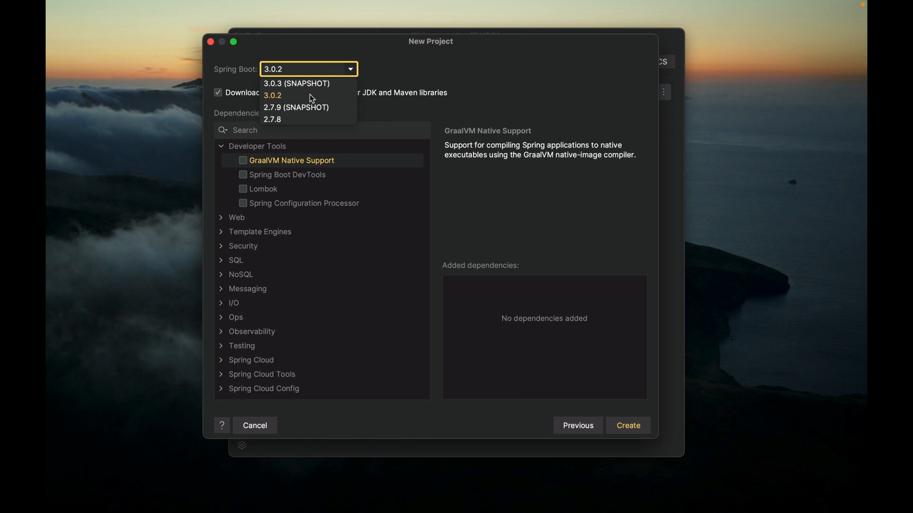
pyautogui.click(272, 95)
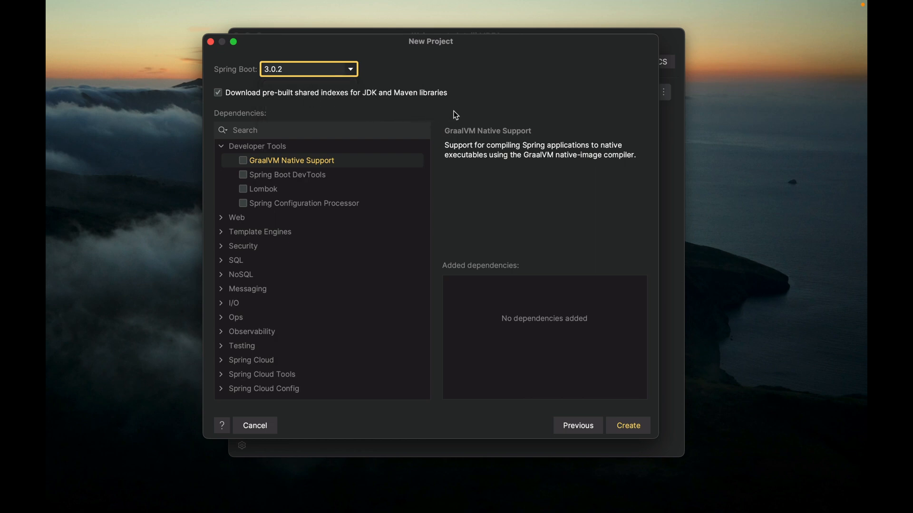
pyautogui.moveTo(462, 107)
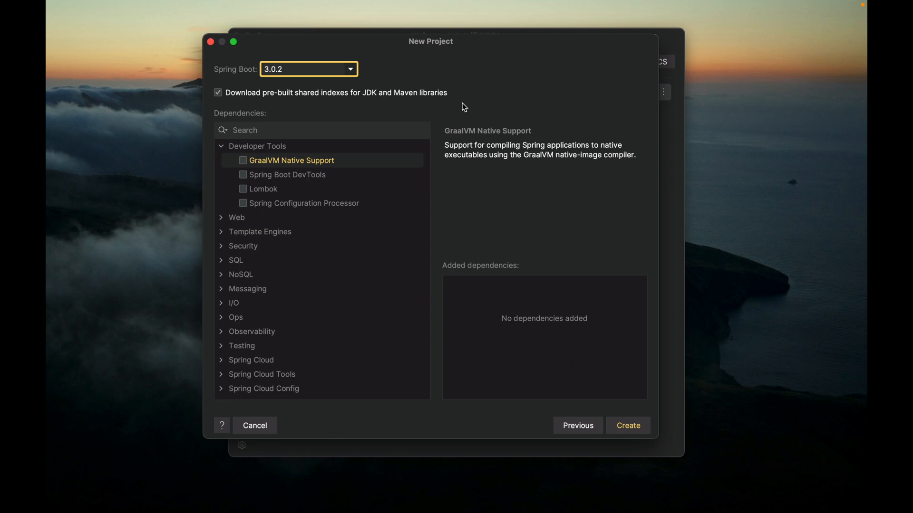
pyautogui.moveTo(243, 175)
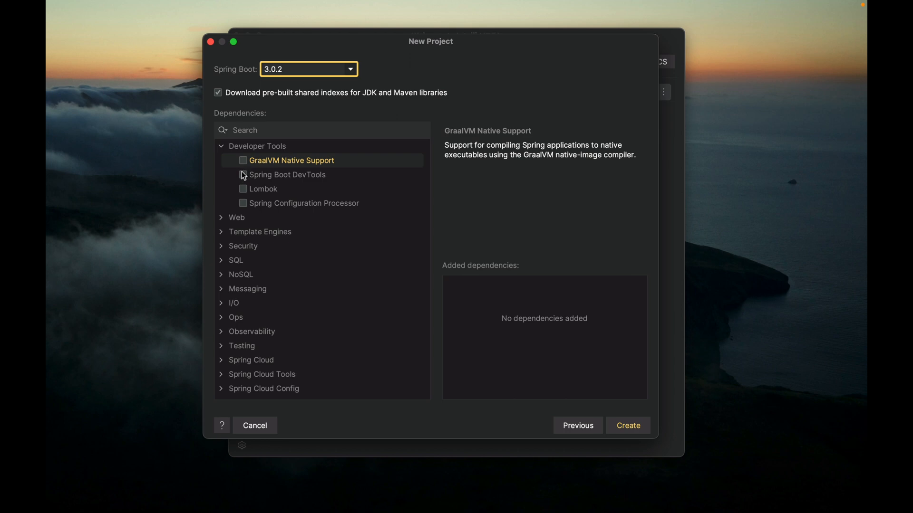
# - Tick Spring Boot DevTools and Spring Web, then browse the Security and other categories
pyautogui.click(243, 175)
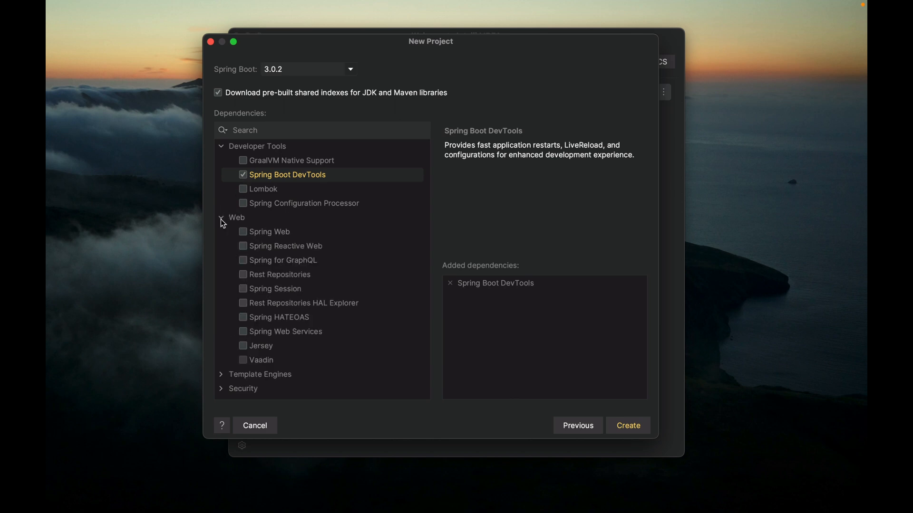
pyautogui.moveTo(242, 236)
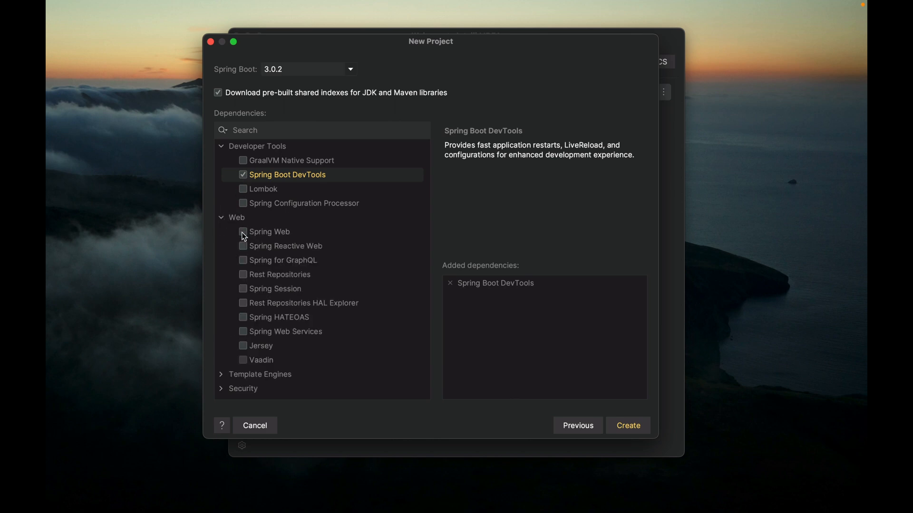
pyautogui.click(243, 231)
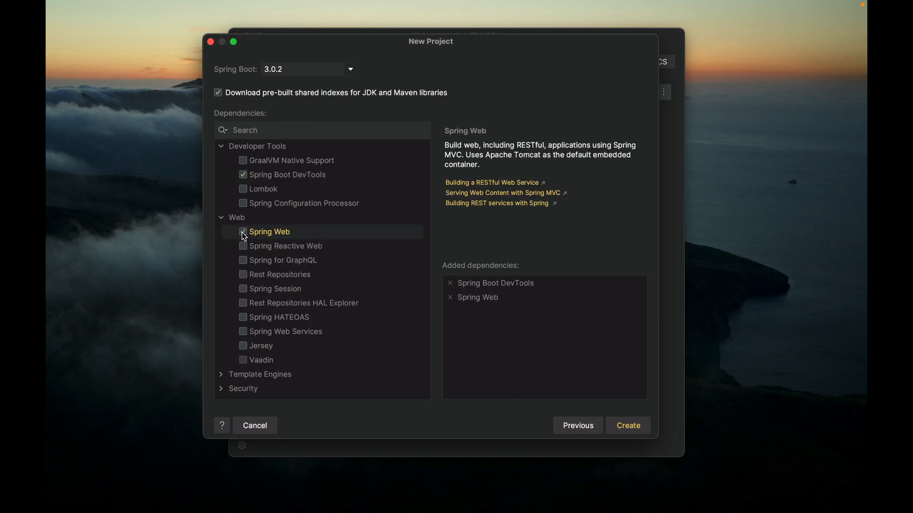
pyautogui.click(244, 231)
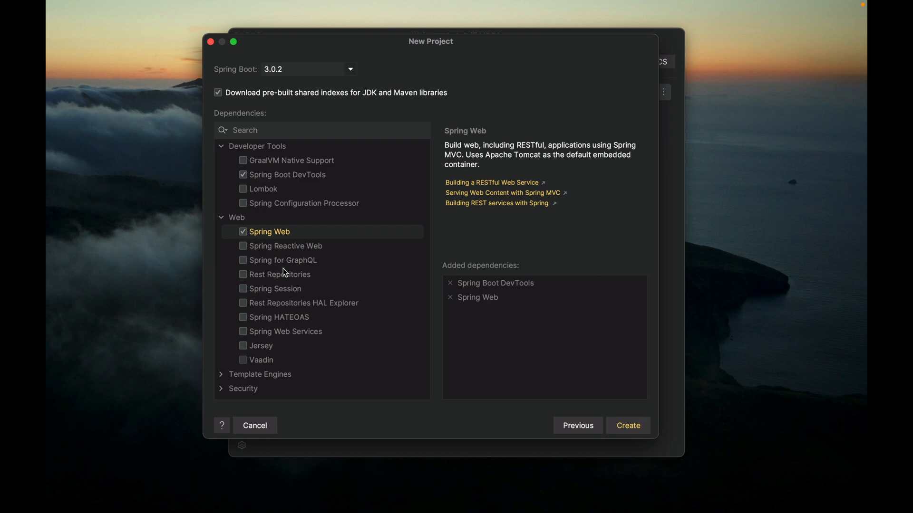
pyautogui.scroll(-3)
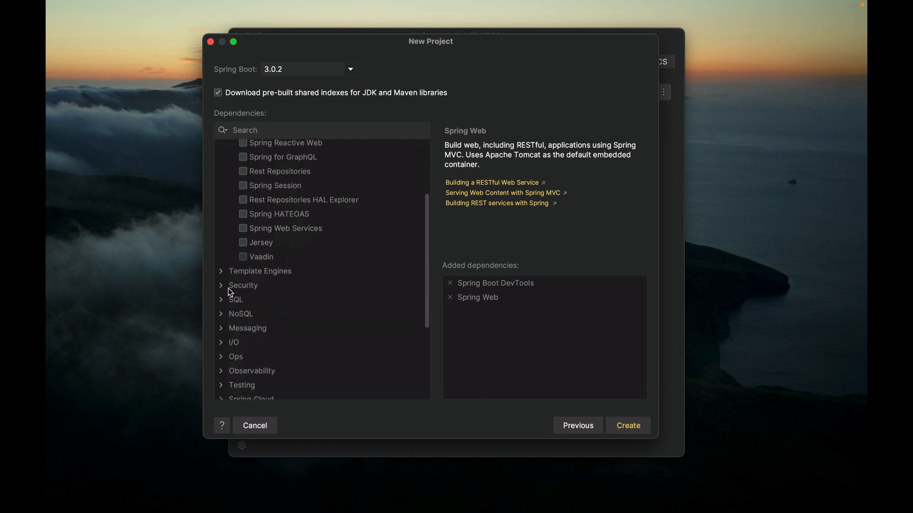
pyautogui.click(242, 285)
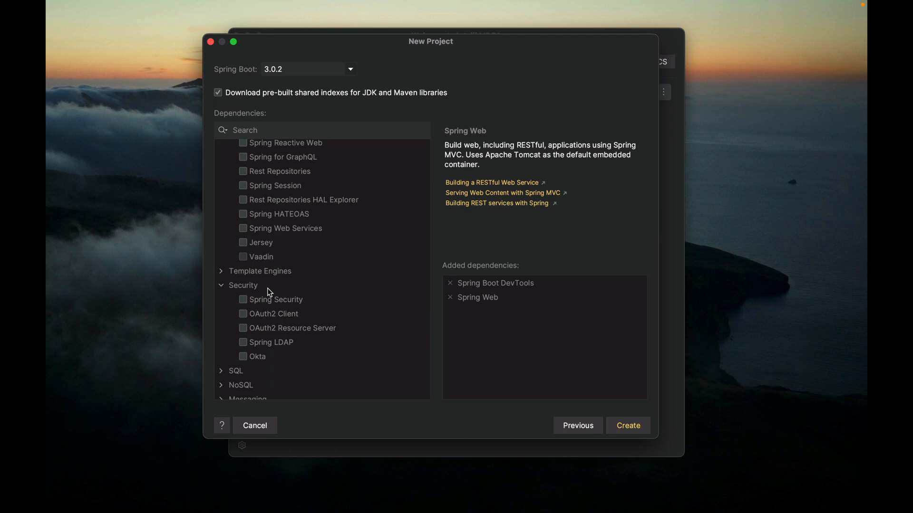
pyautogui.scroll(-3)
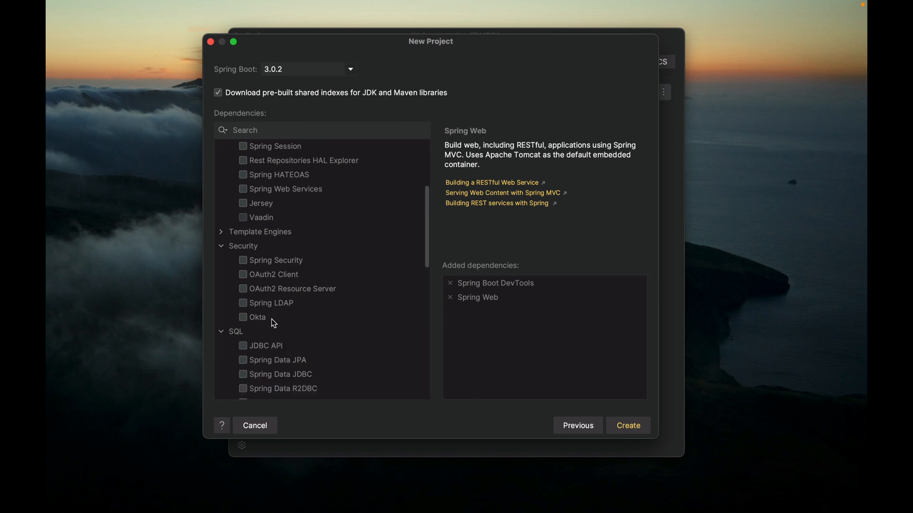
pyautogui.moveTo(281, 321)
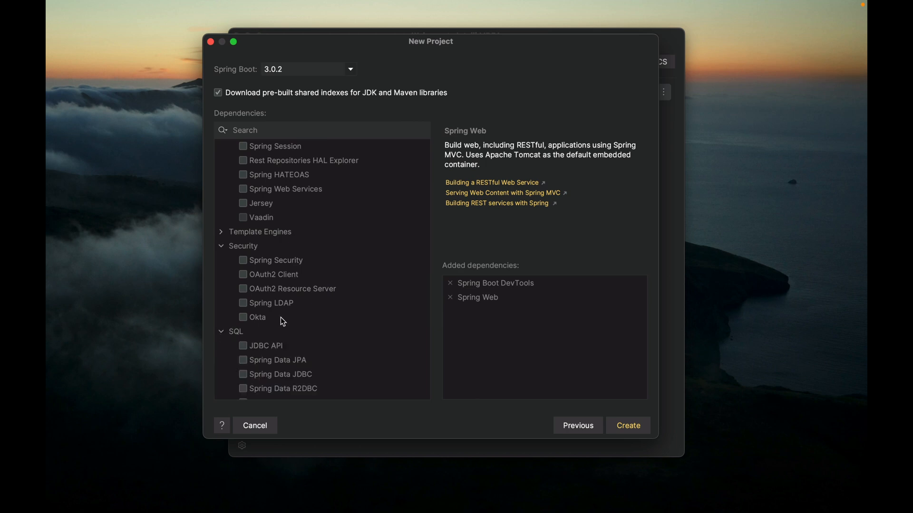
pyautogui.moveTo(468, 277)
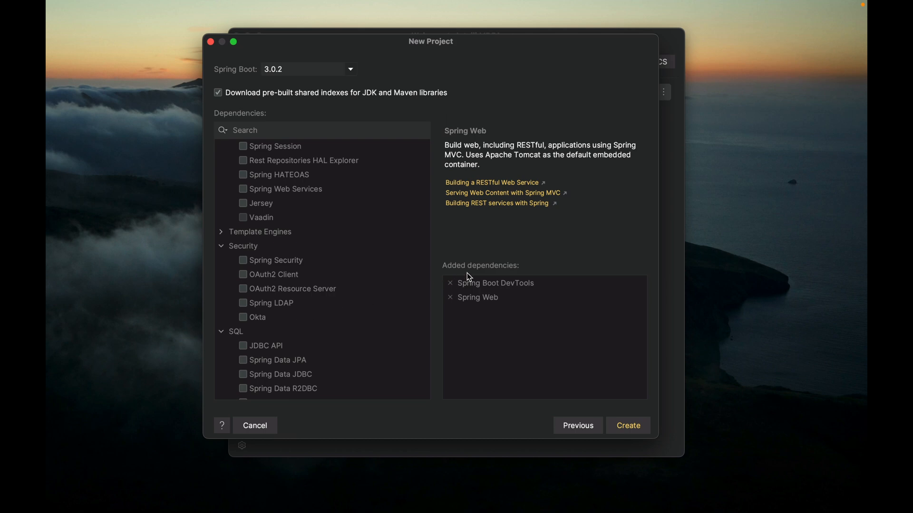
pyautogui.moveTo(490, 263)
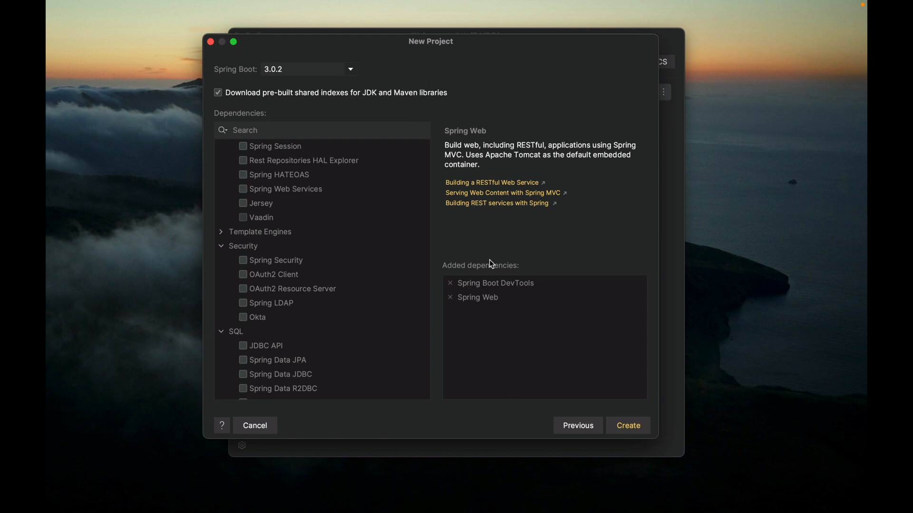
pyautogui.moveTo(615, 375)
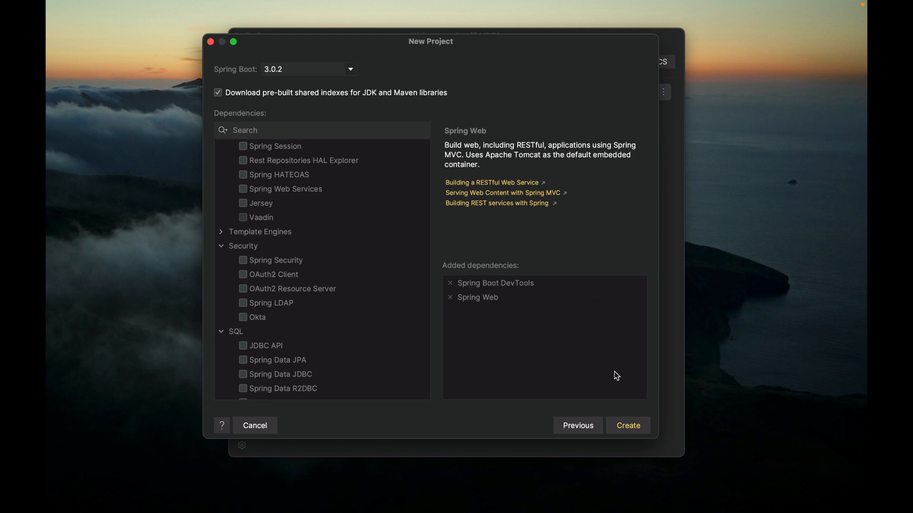
# - Create the project and let it open with Maven sync completing
pyautogui.click(628, 426)
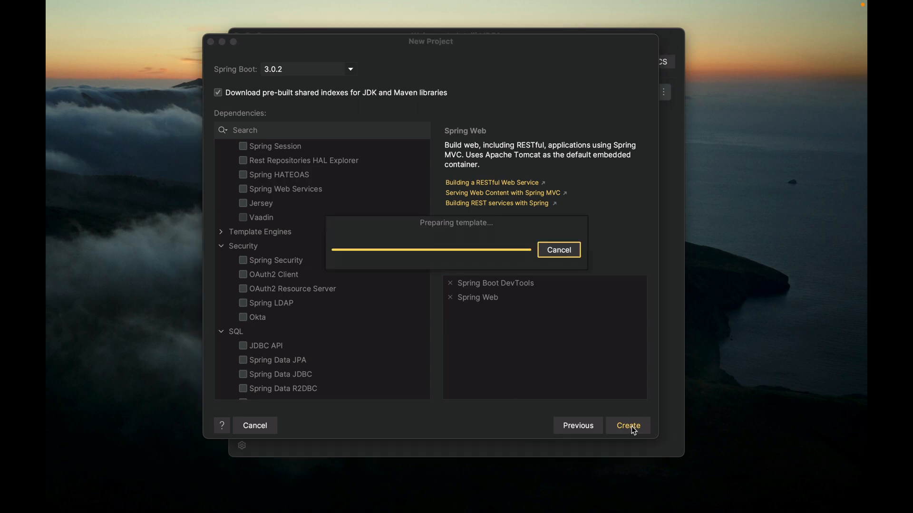
pyautogui.click(627, 426)
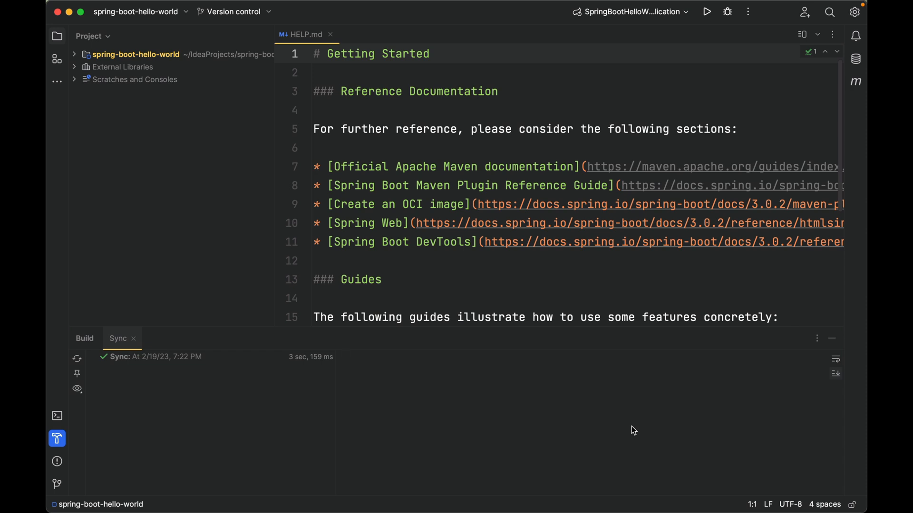
pyautogui.moveTo(709, 91)
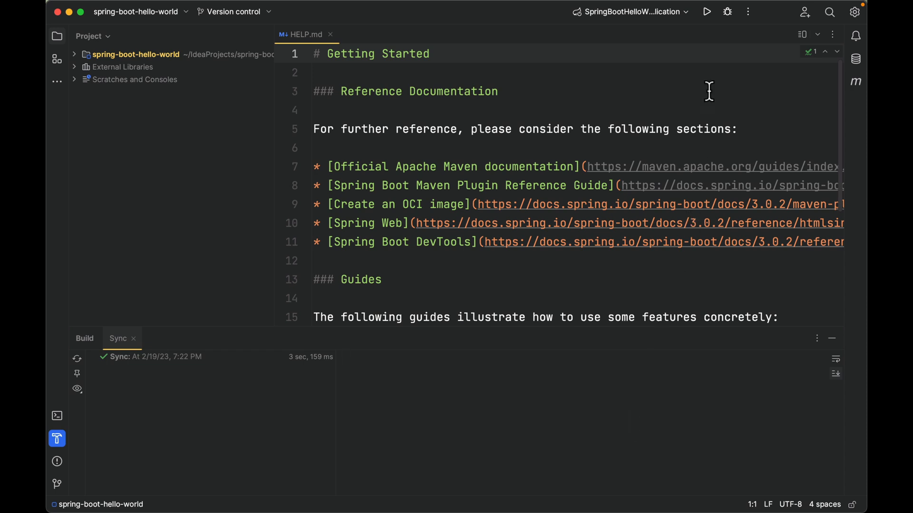
pyautogui.moveTo(708, 13)
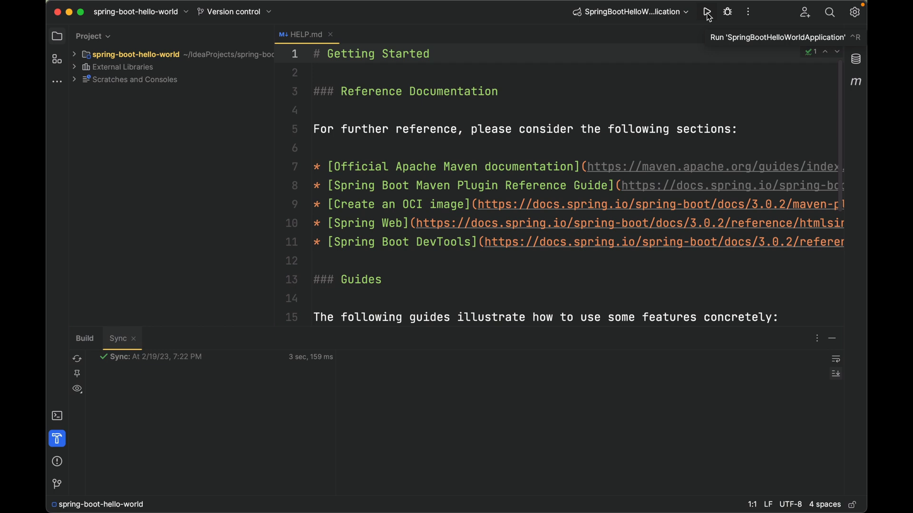
# - Run SpringBootHelloWorldApplication so Tomcat startup logs appear in the Run console
pyautogui.click(705, 13)
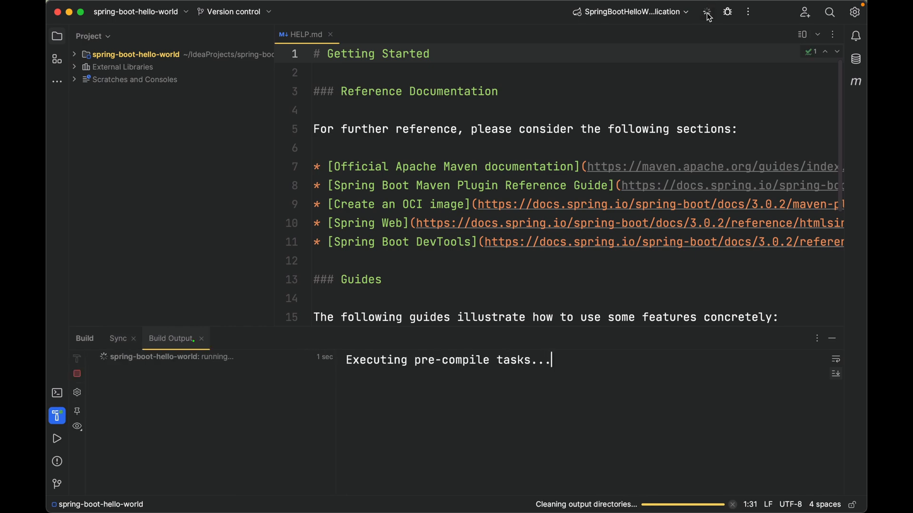
pyautogui.click(707, 13)
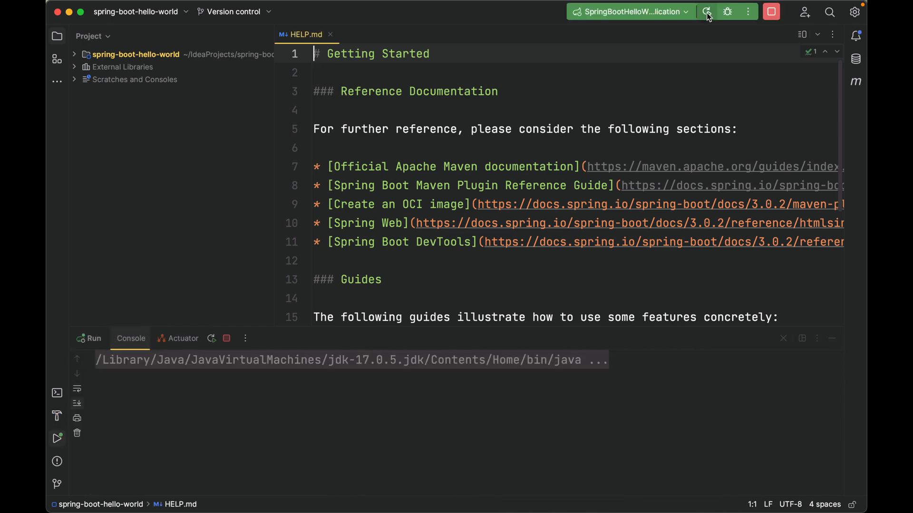
pyautogui.click(707, 12)
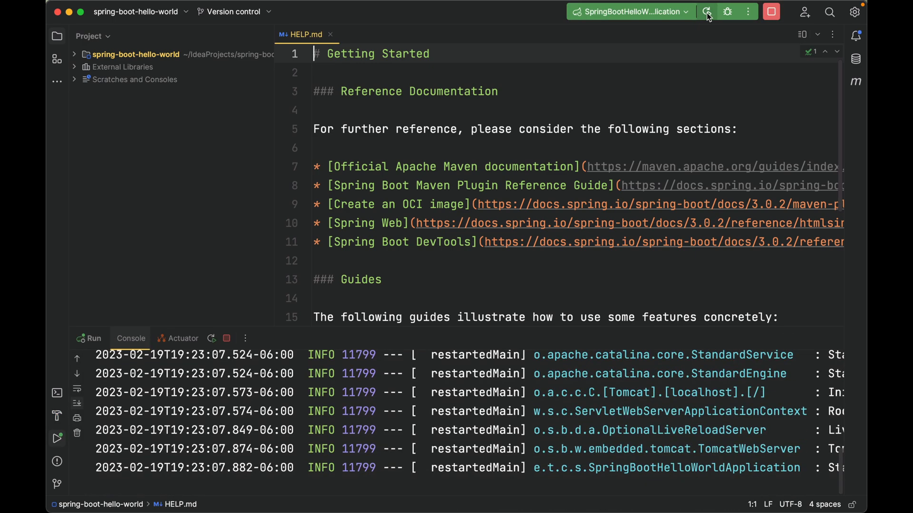